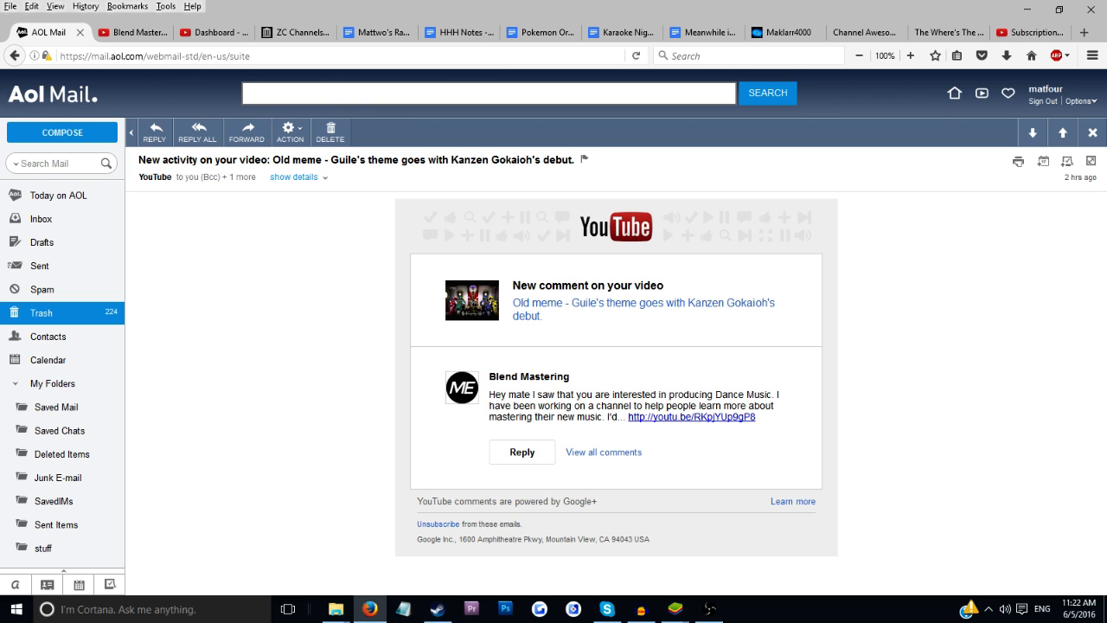
# Step: Switch from the AOL Mail notification email to the YouTube Creator Studio dashboard tab
pyautogui.click(215, 31)
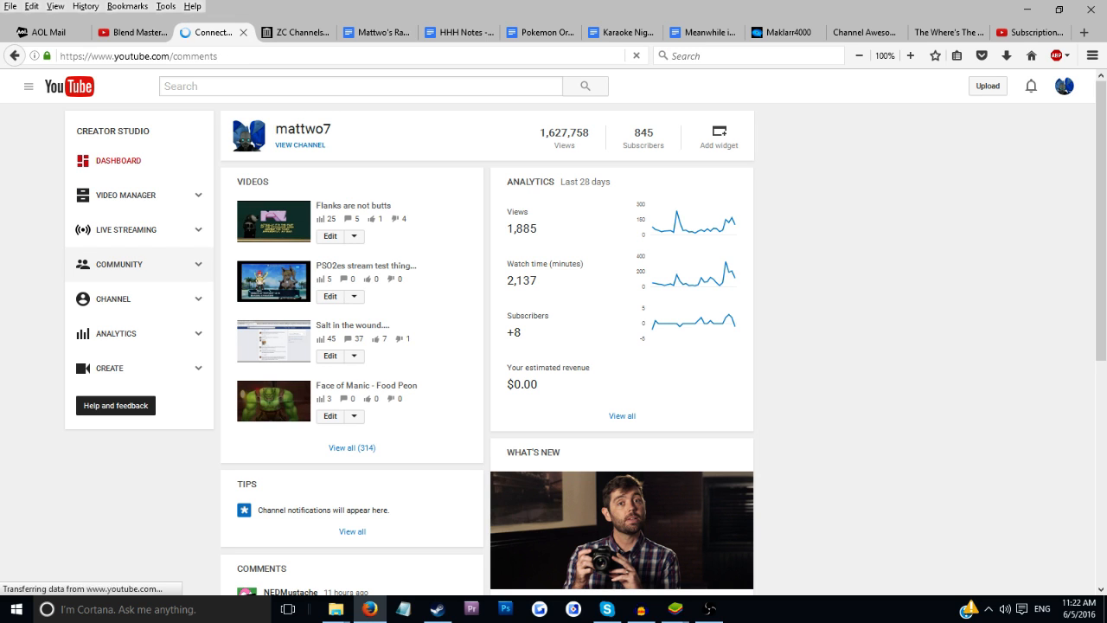
# Step: Review the channel's Held for review and Likely spam comment lists, finding the spam list empty
pyautogui.click(119, 263)
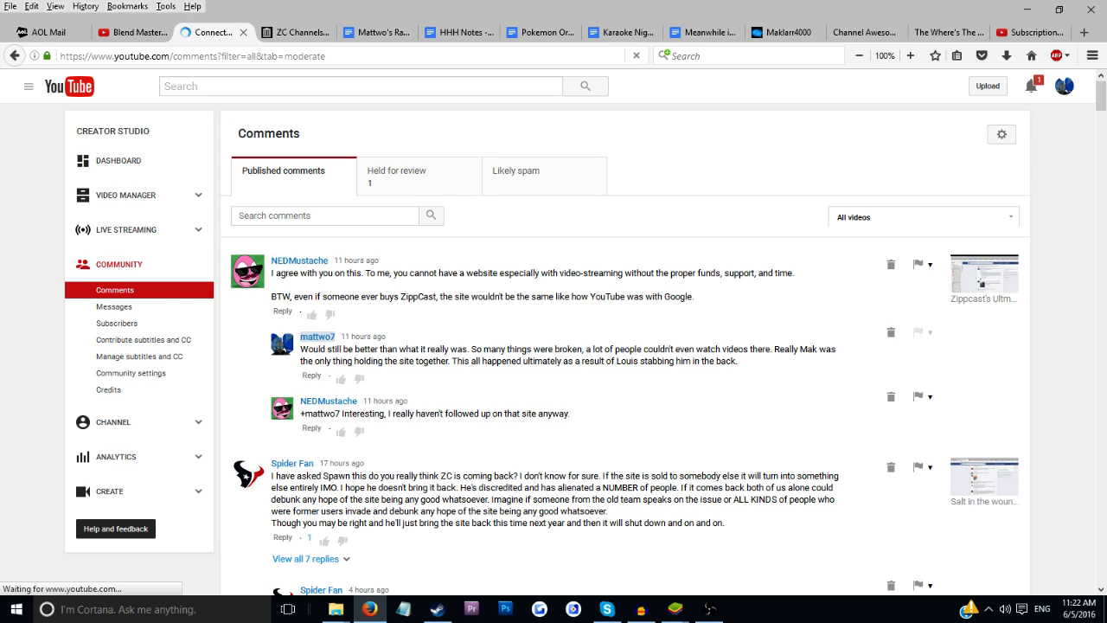
pyautogui.click(398, 171)
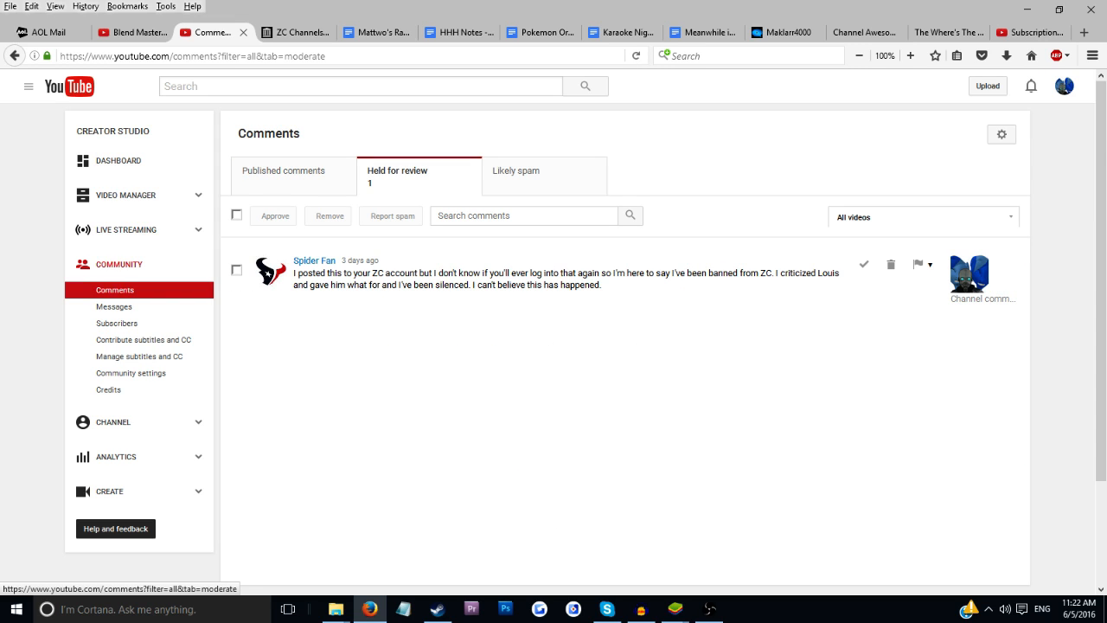
pyautogui.click(515, 171)
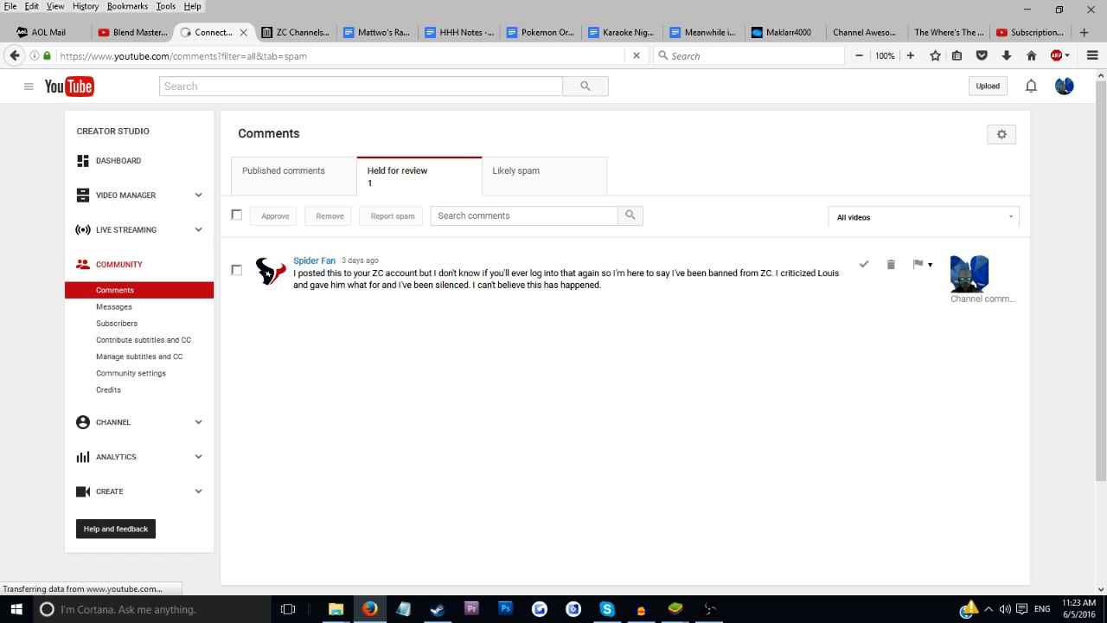
pyautogui.click(516, 171)
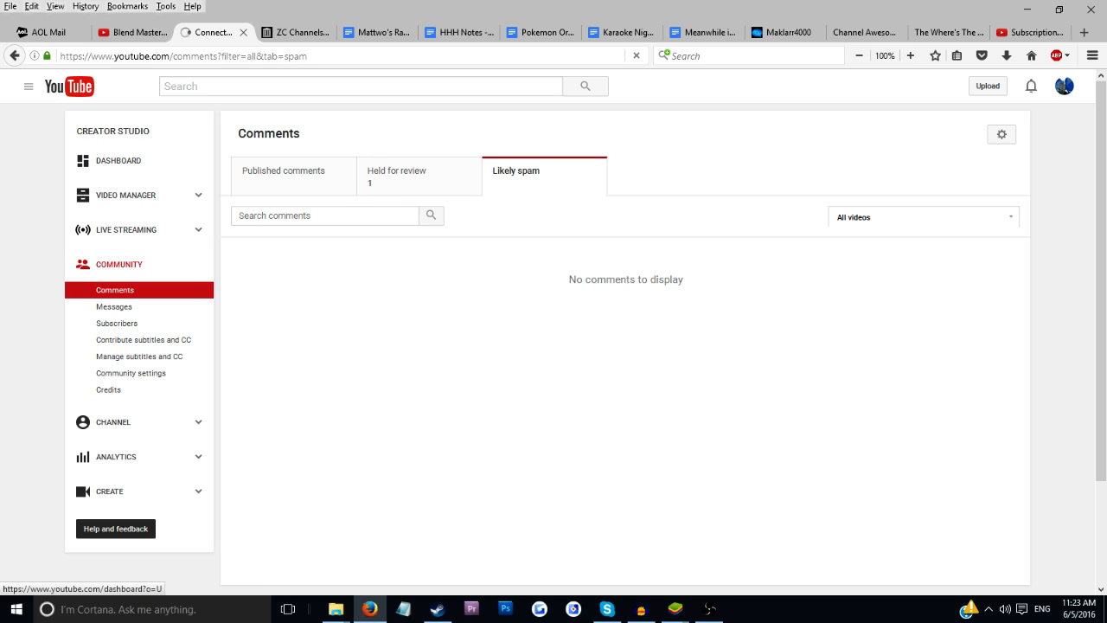
# Step: Recheck the Held for review list, then return to the AOL Mail comment notification email
pyautogui.click(396, 171)
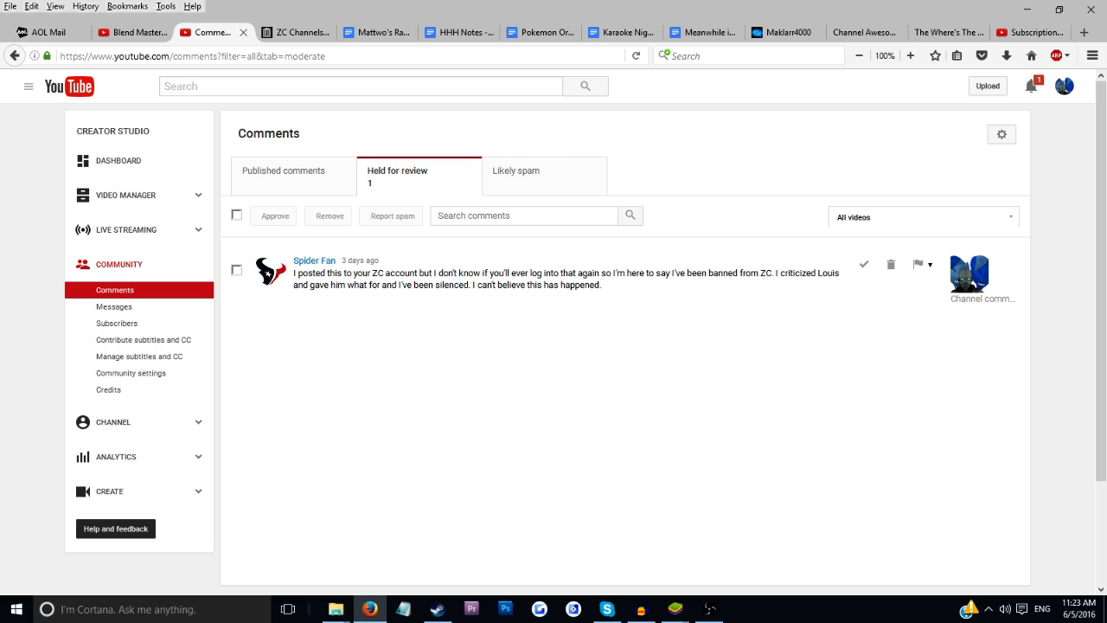
pyautogui.moveTo(863, 262)
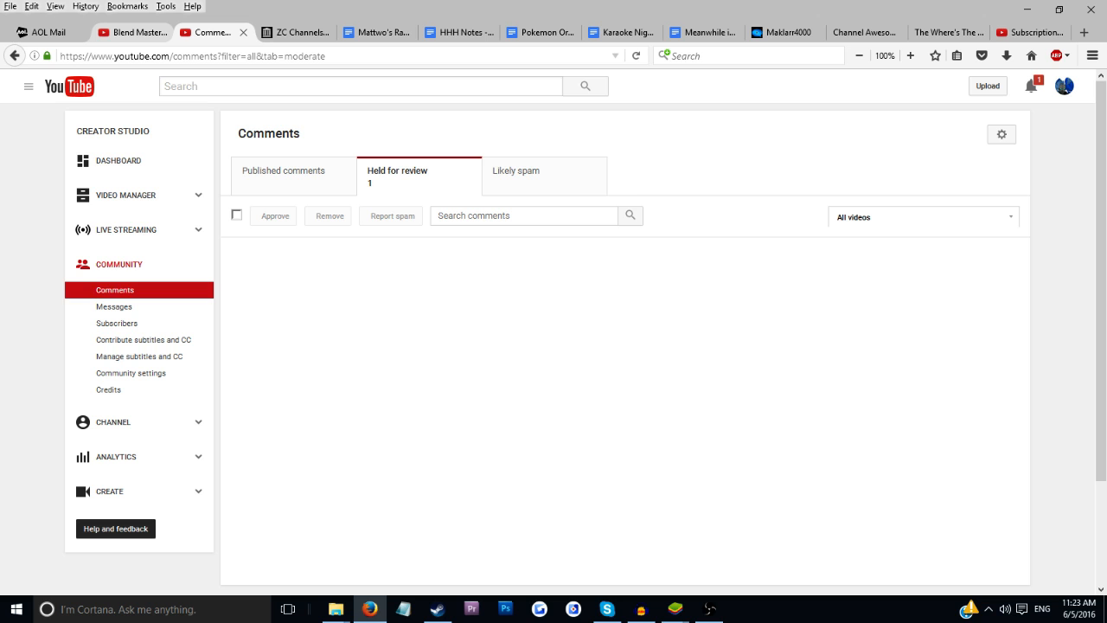
pyautogui.click(49, 31)
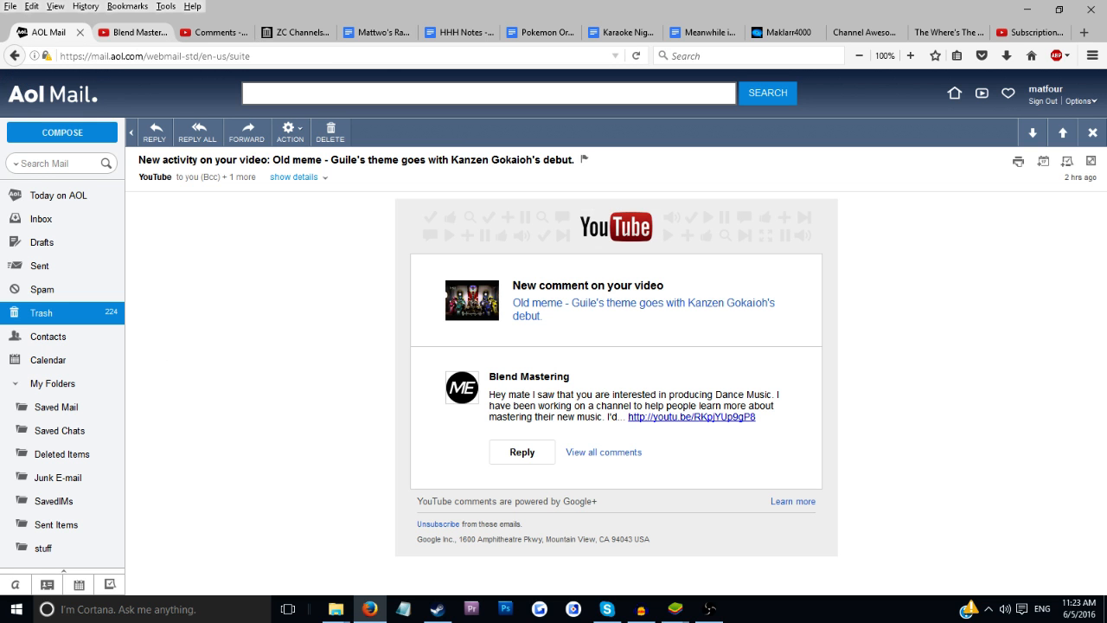